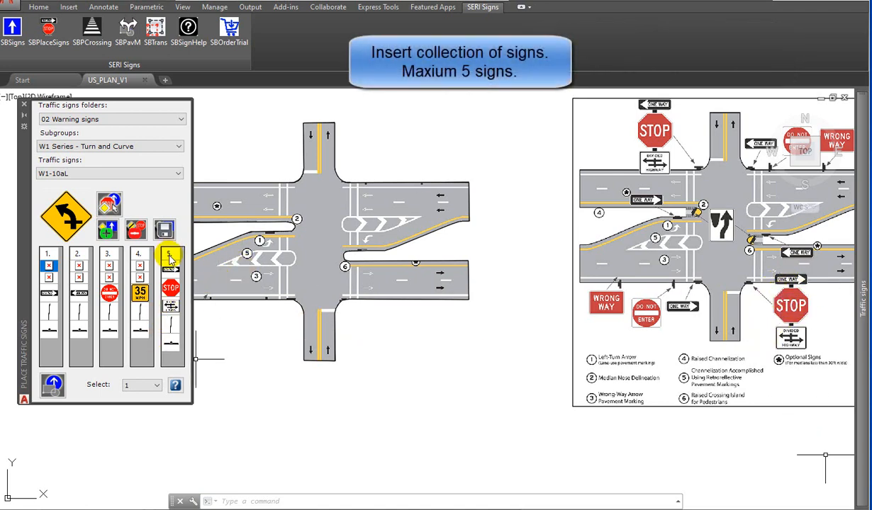
Set the number of signs to insert to 5 in the Place Traffic Signs panel
click(140, 384)
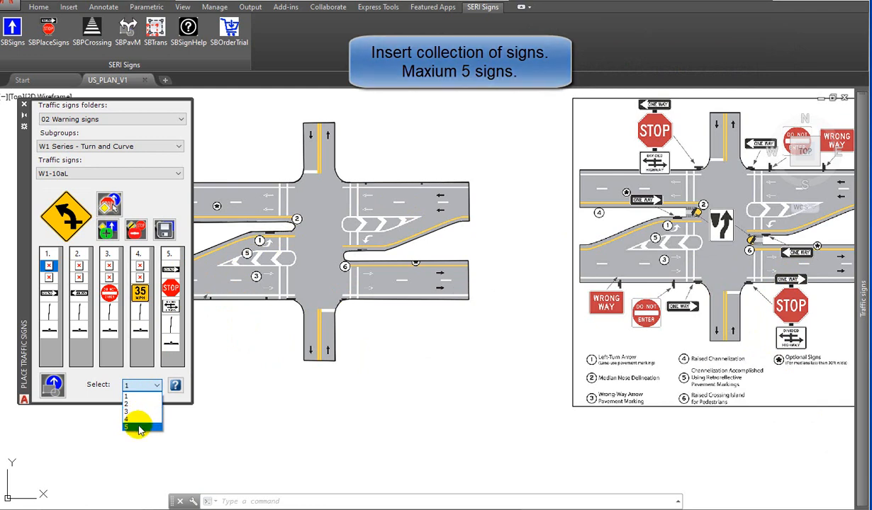
click(125, 428)
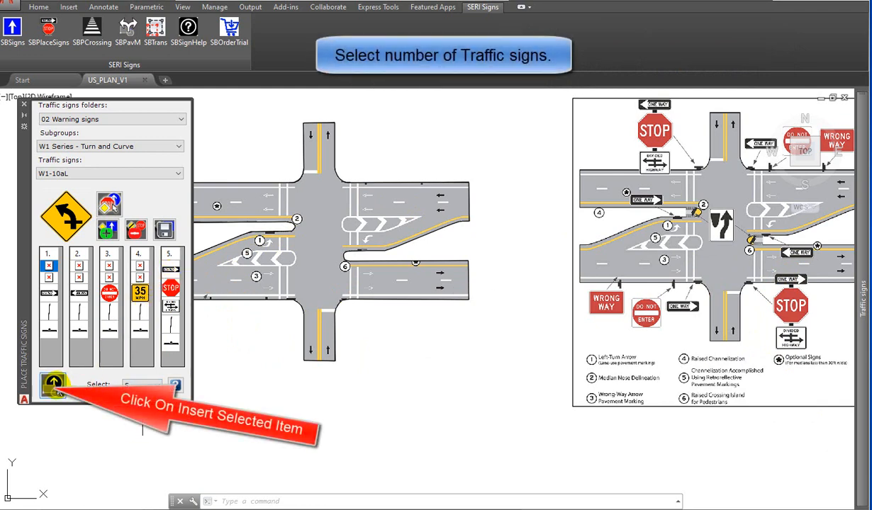
Insert the ONE WAY, STOP and divided-highway sign assembly at the south corner
click(55, 385)
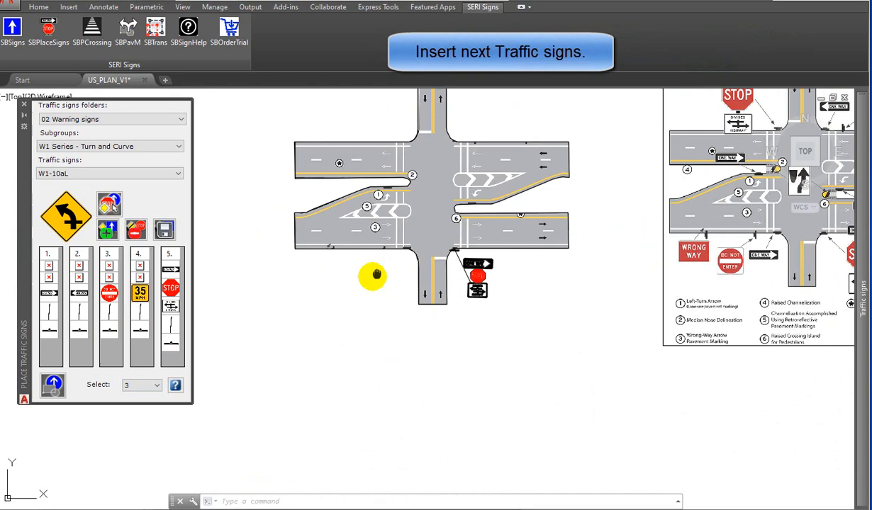
click(326, 271)
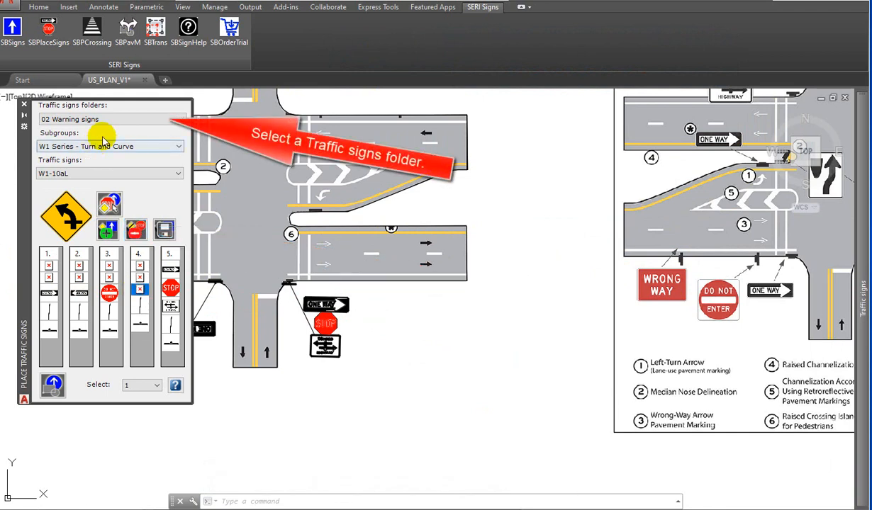
Select WRONG WAY sign R5-1a from 01 Regulatory Signs, R5 Selective Exclusion series
click(110, 119)
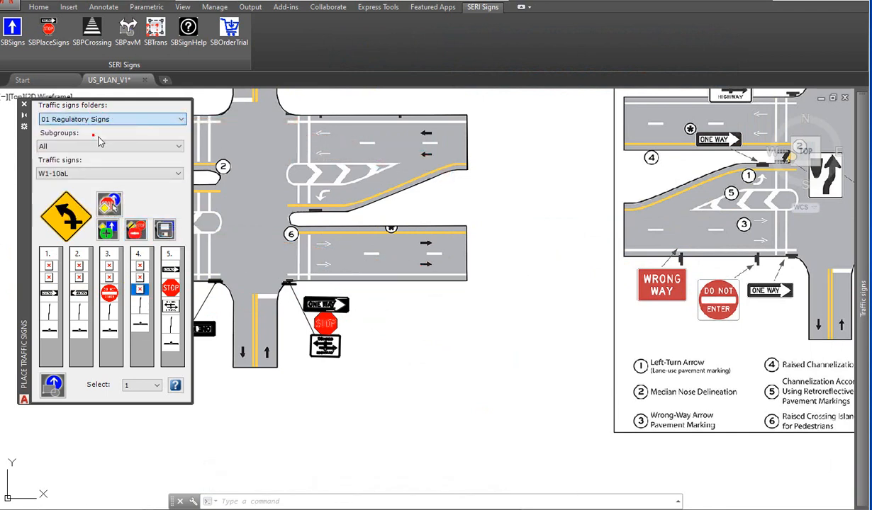
click(110, 146)
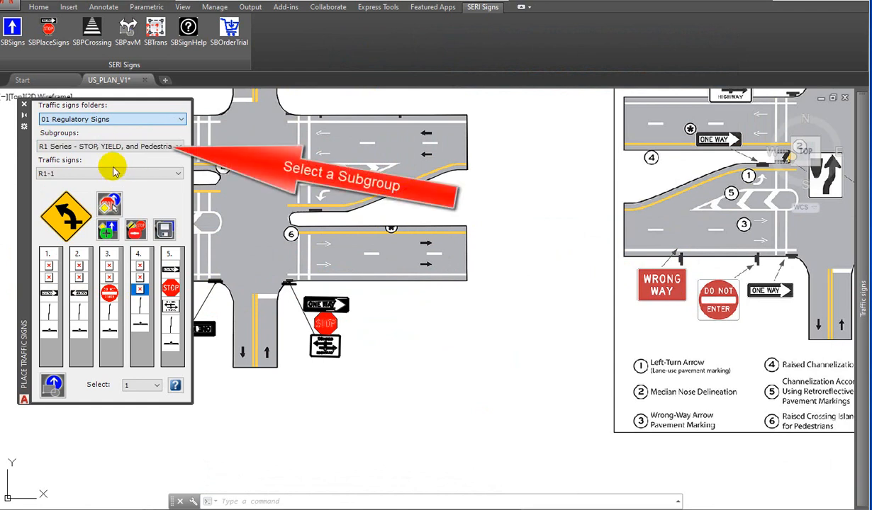
click(110, 146)
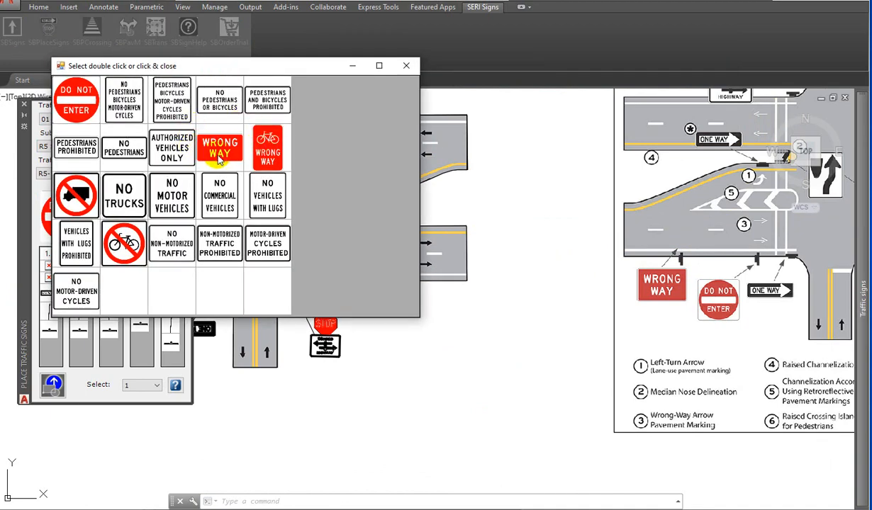
double_click(220, 149)
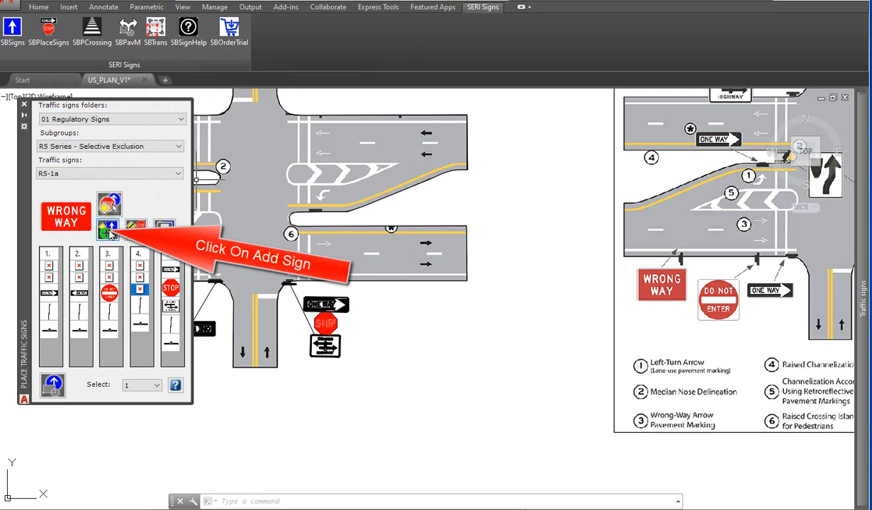
Add the WRONG WAY sign and place the DO NOT ENTER assembly at the south-west corner
click(109, 228)
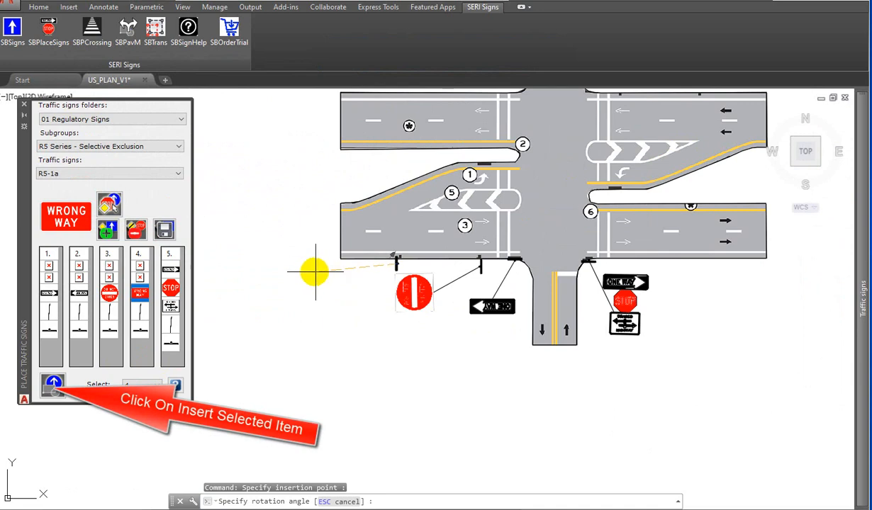
click(315, 271)
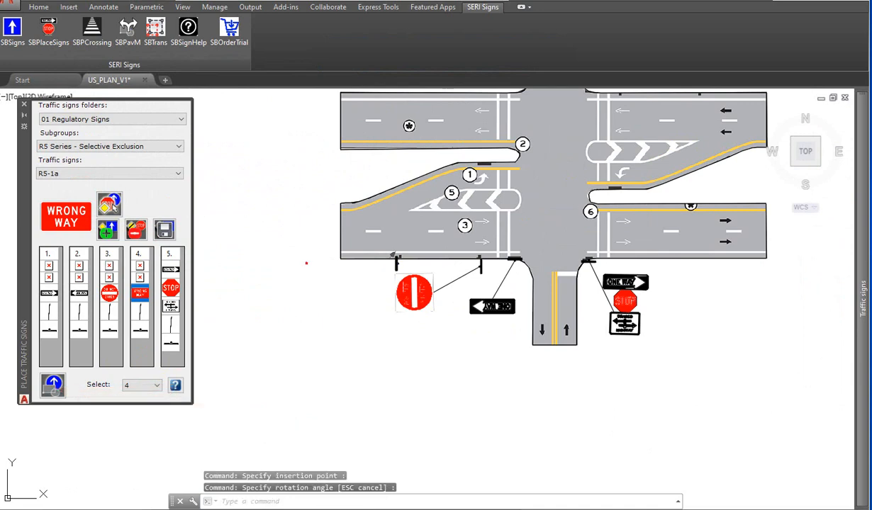